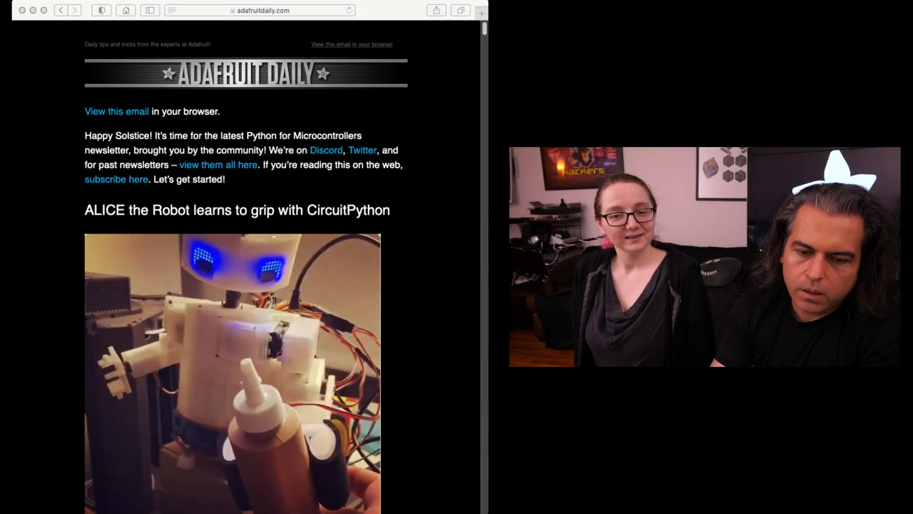
mouse_move(454, 299)
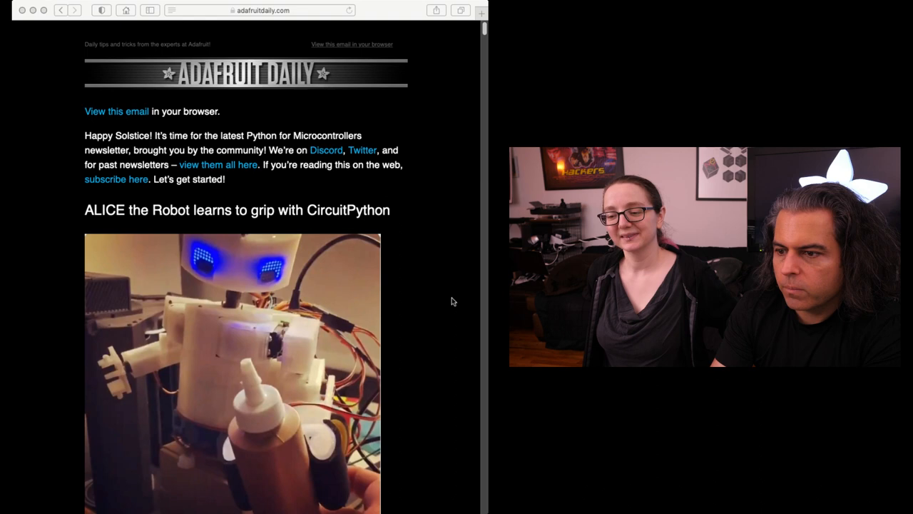
scroll(down, 3)
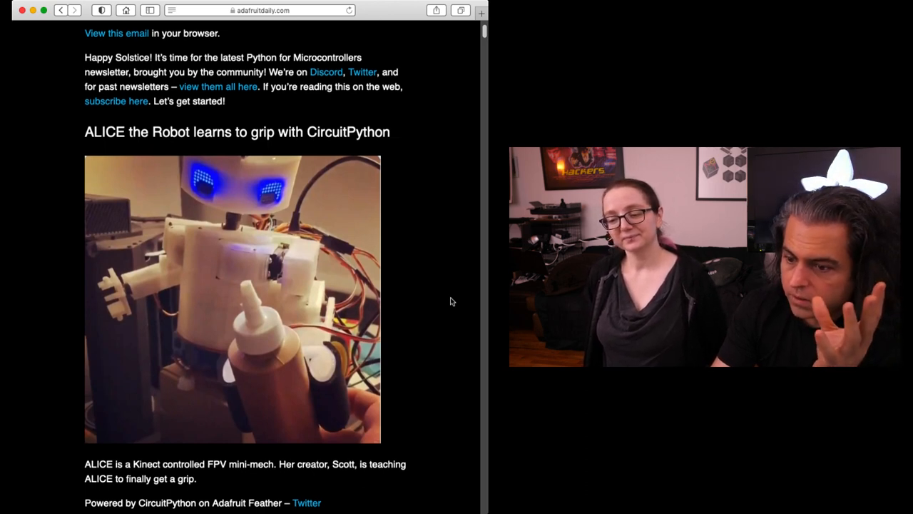
scroll(down, 3)
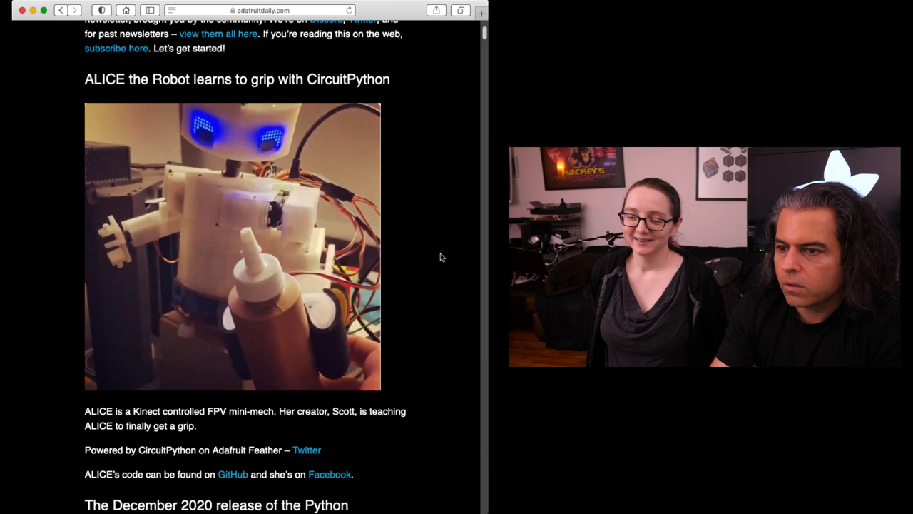
scroll(down, 3)
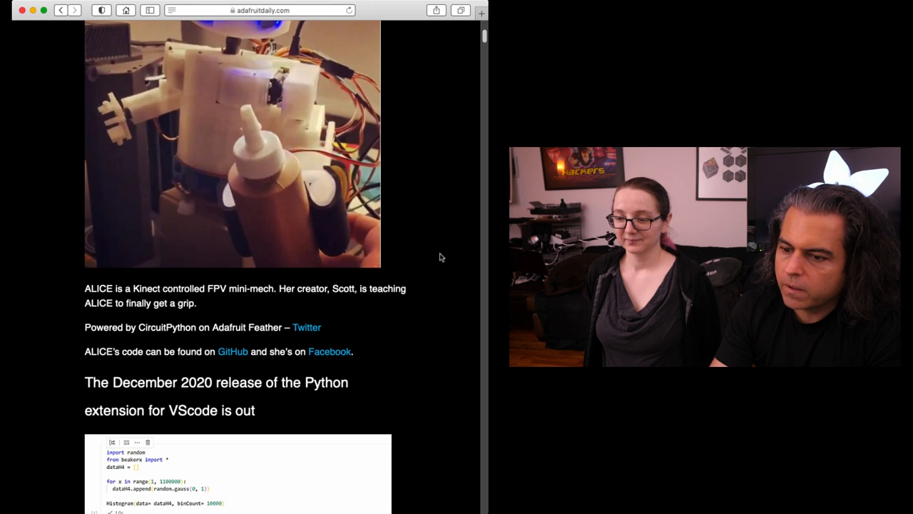
scroll(down, 3)
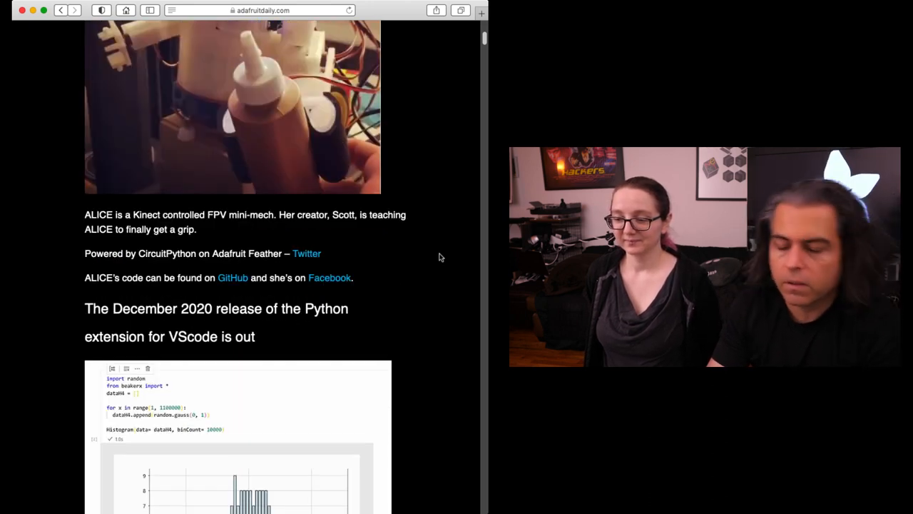
scroll(down, 3)
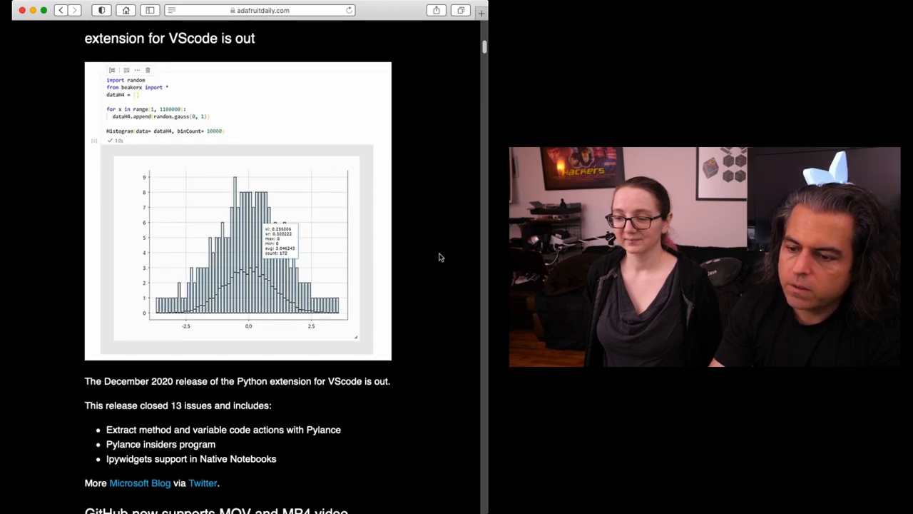
scroll(down, 3)
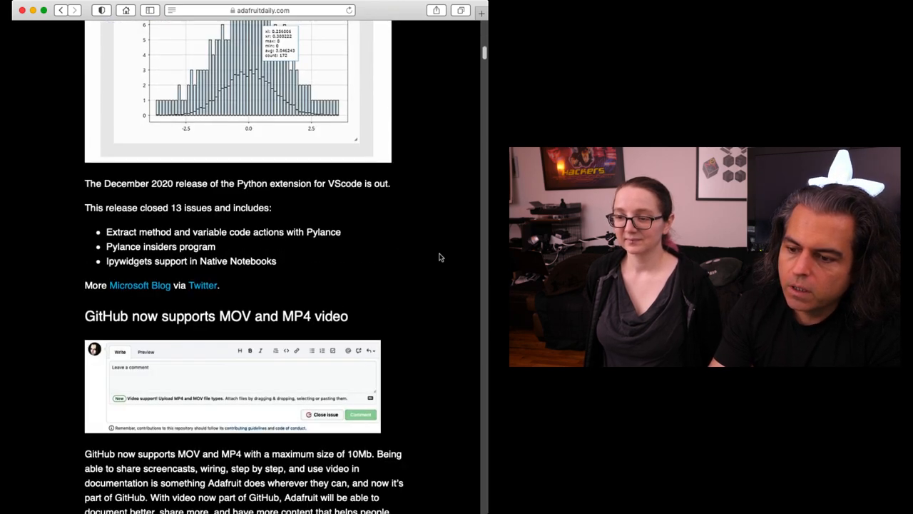
scroll(down, 3)
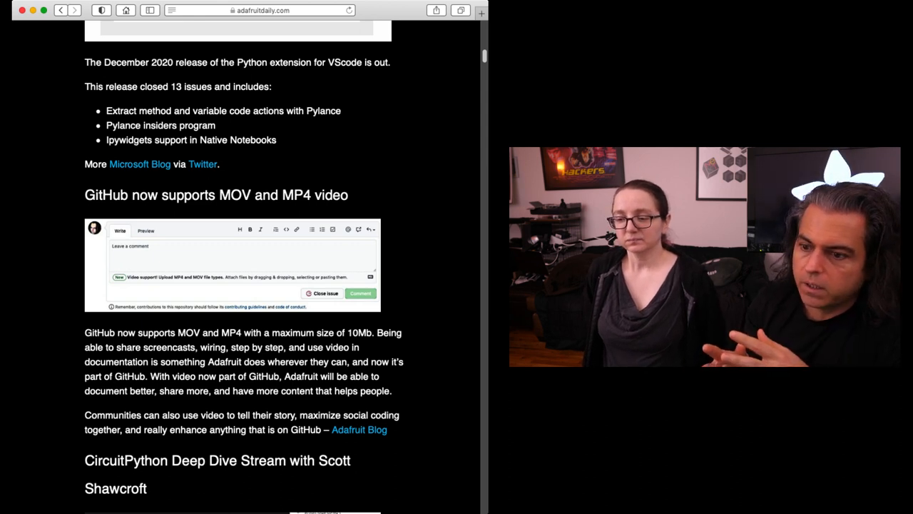
mouse_move(440, 257)
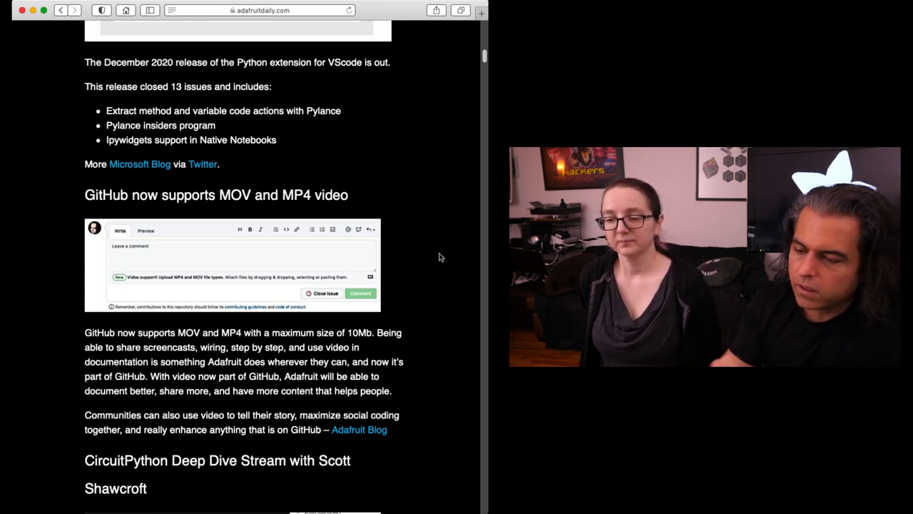
mouse_move(437, 105)
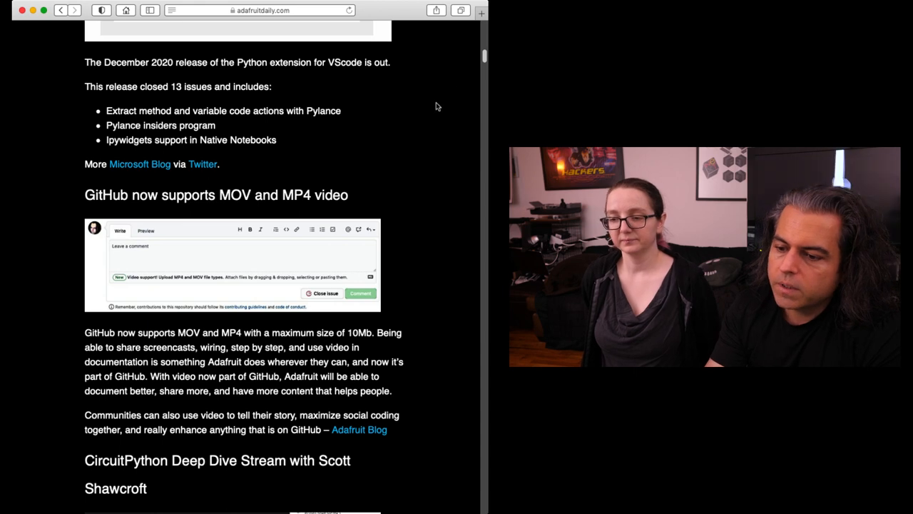
scroll(down, 3)
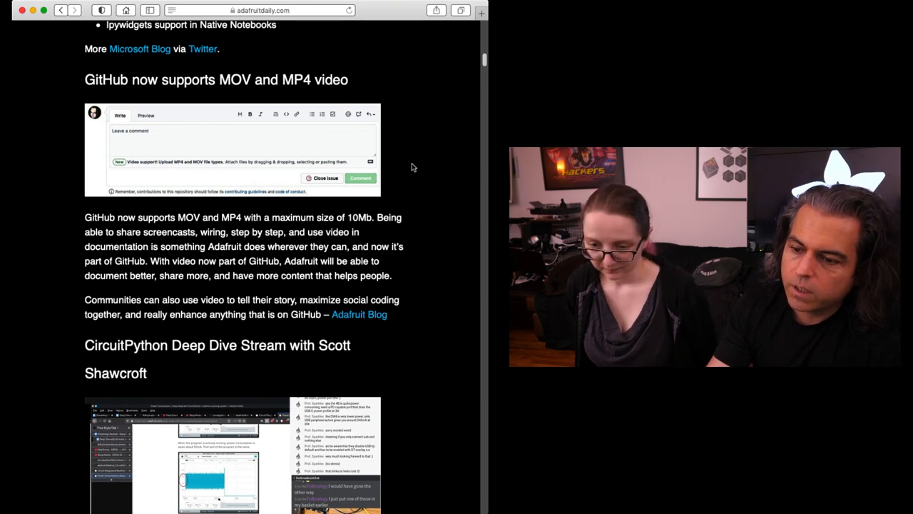
scroll(down, 3)
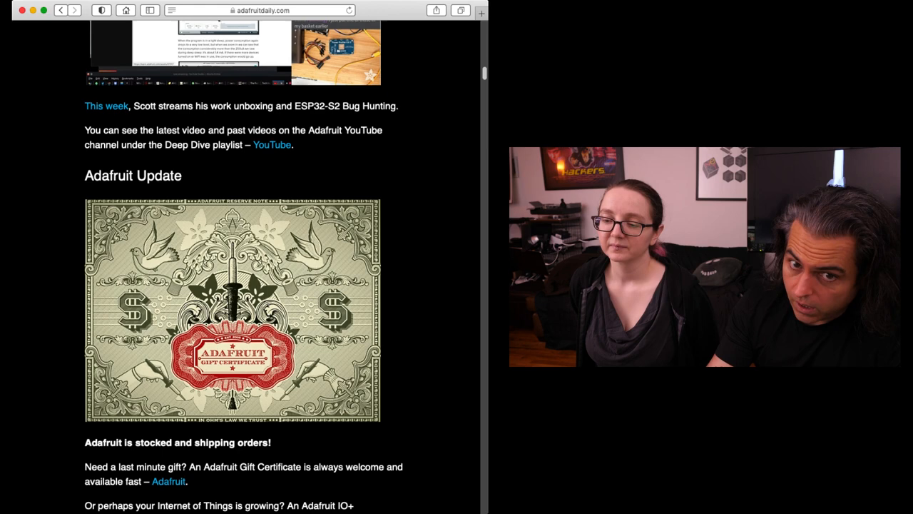
mouse_move(411, 165)
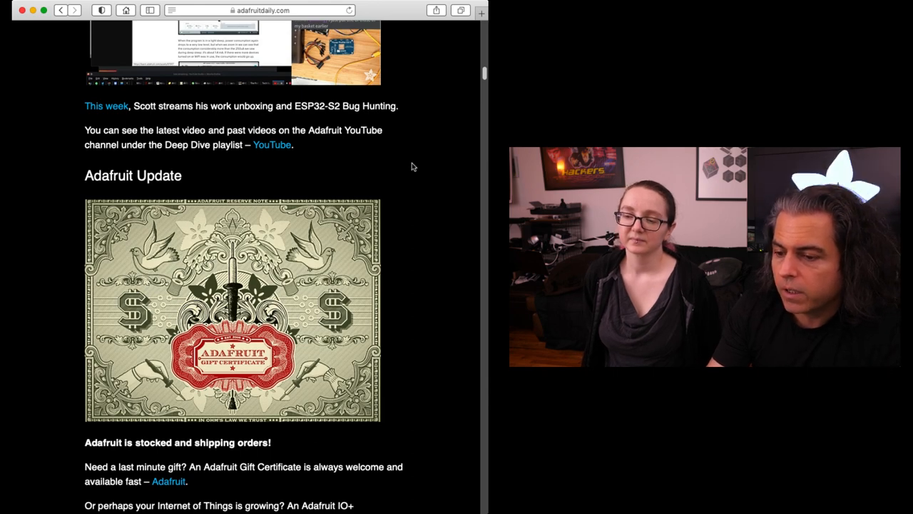
scroll(down, 3)
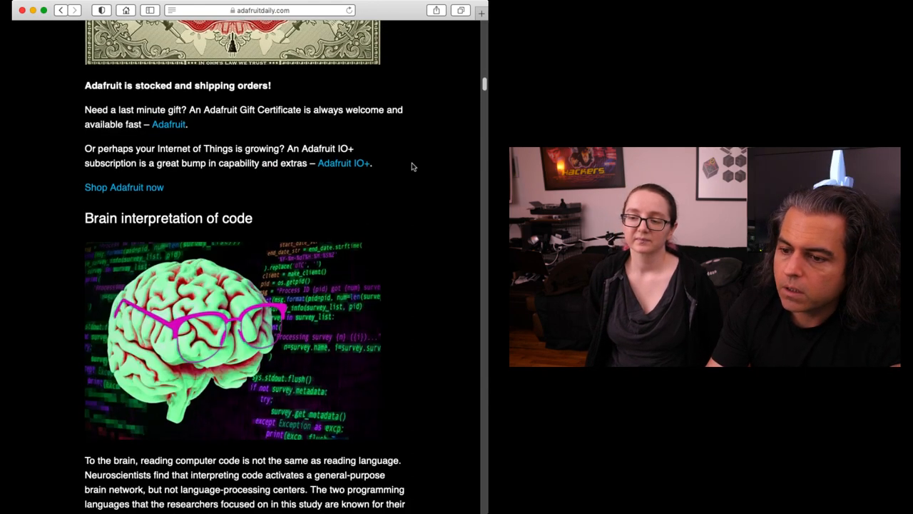
scroll(down, 3)
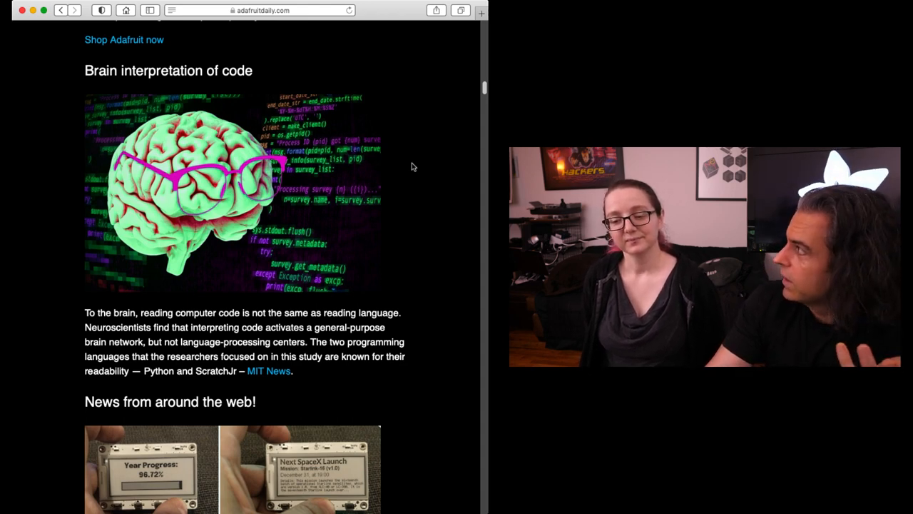
scroll(down, 3)
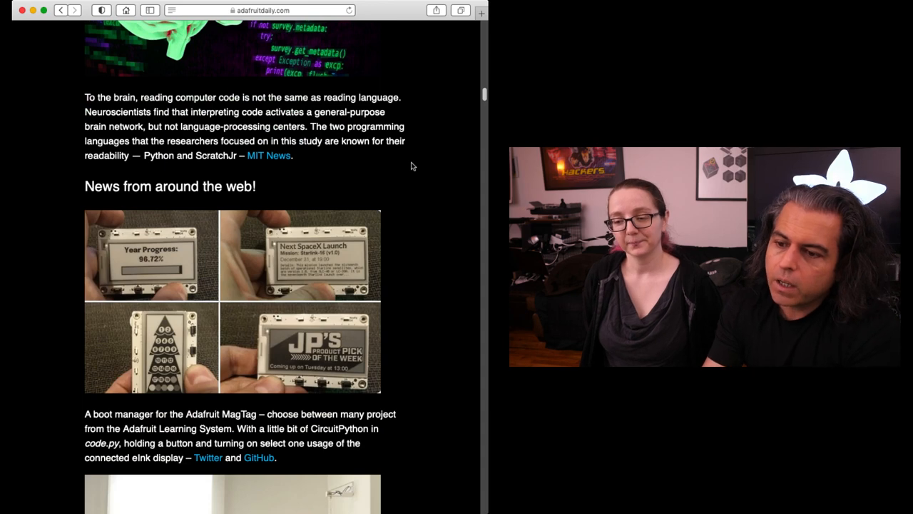
scroll(down, 3)
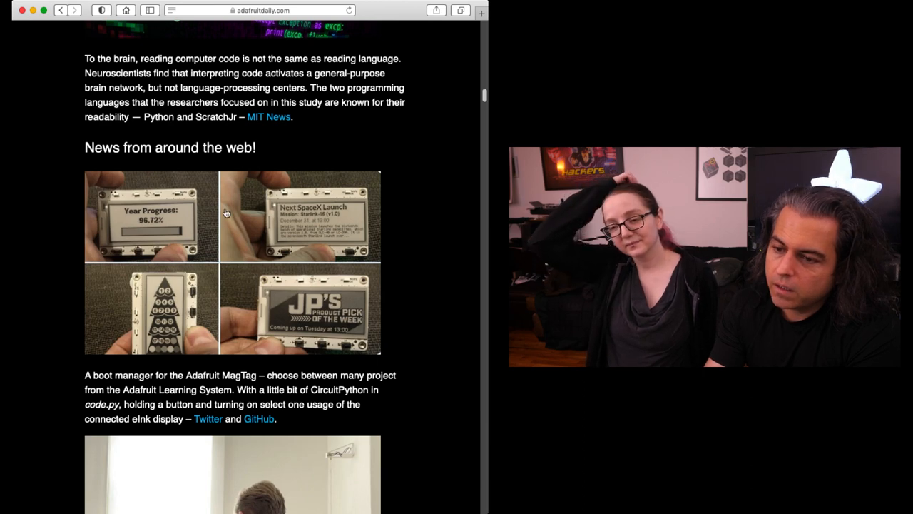
mouse_move(228, 200)
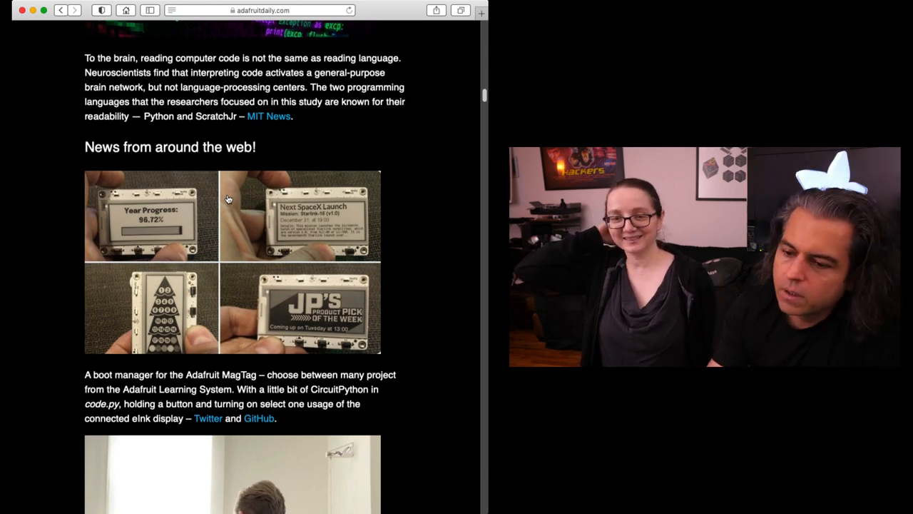
scroll(down, 3)
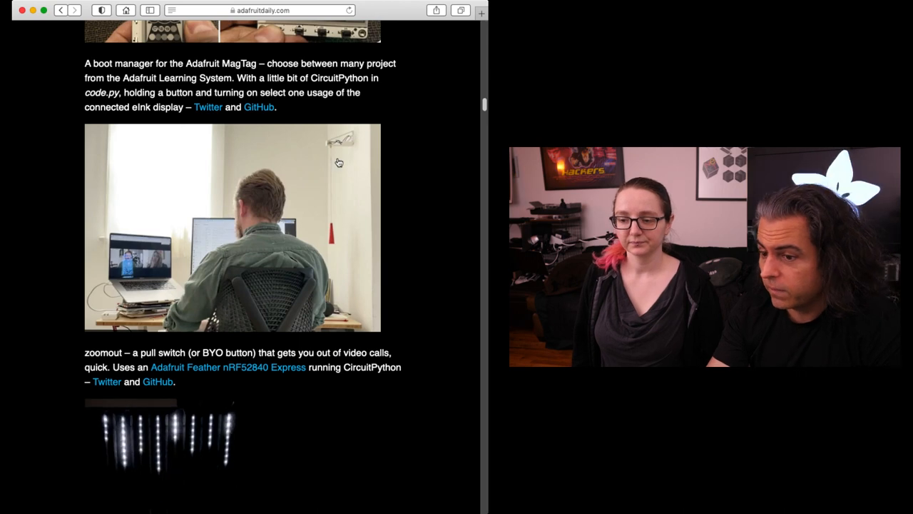
mouse_move(422, 171)
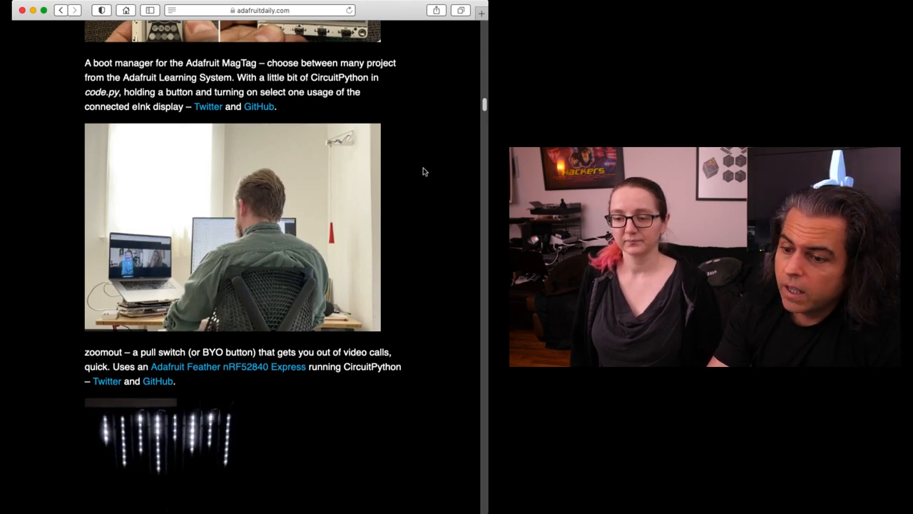
scroll(down, 3)
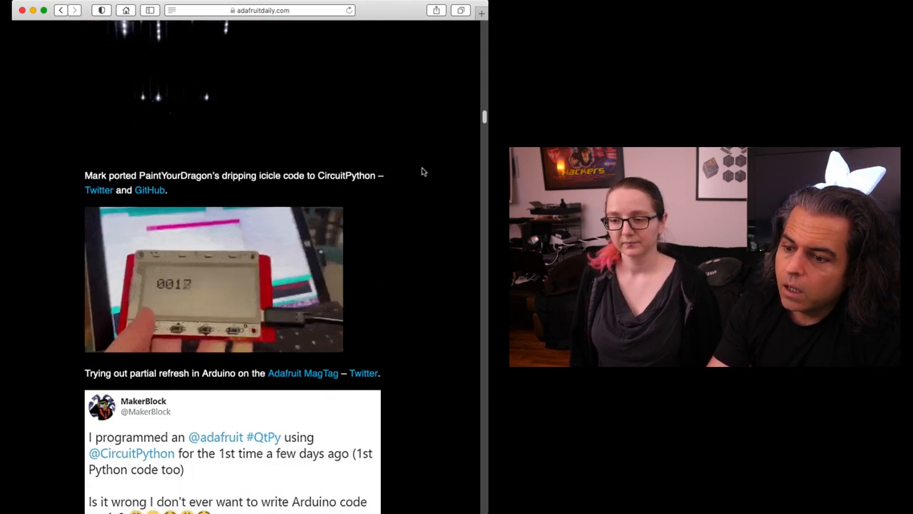
scroll(up, 3)
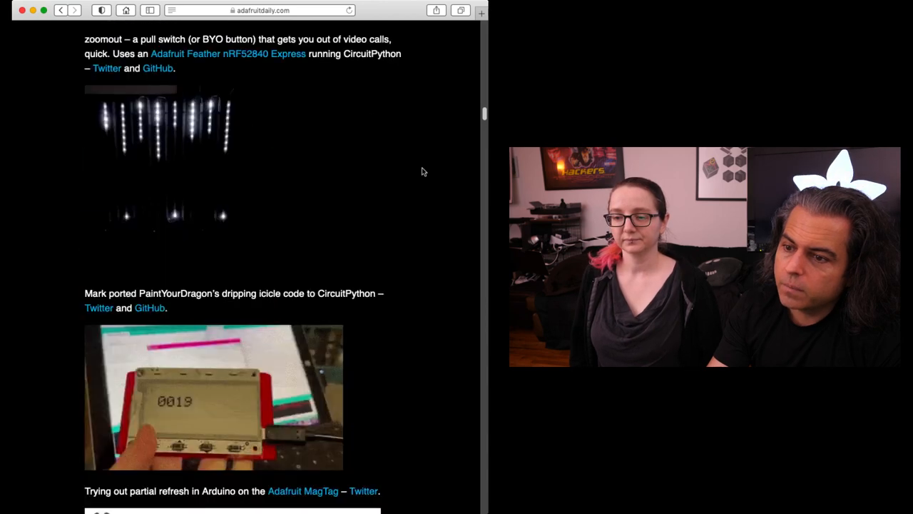
scroll(up, 3)
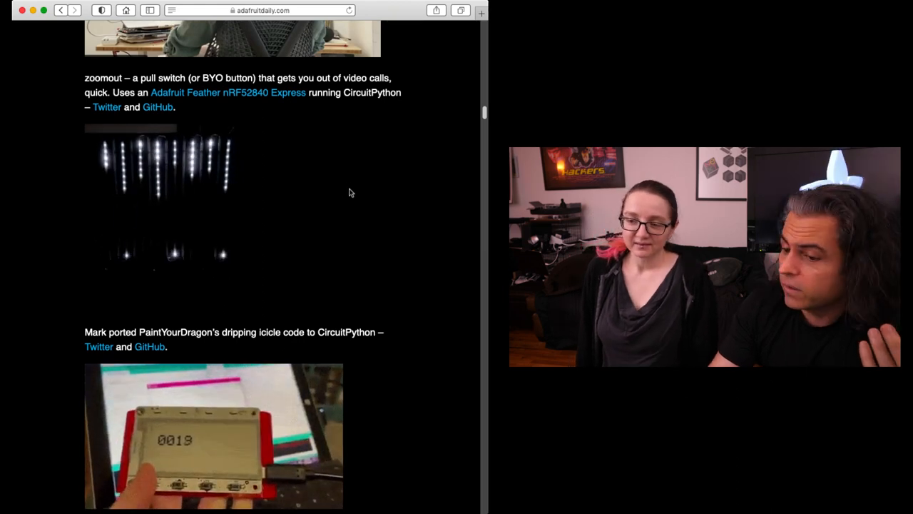
scroll(down, 3)
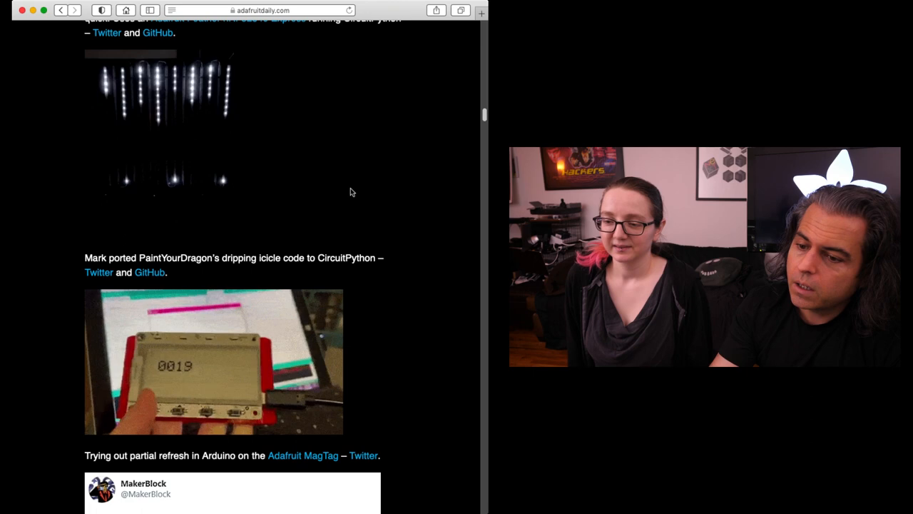
scroll(down, 3)
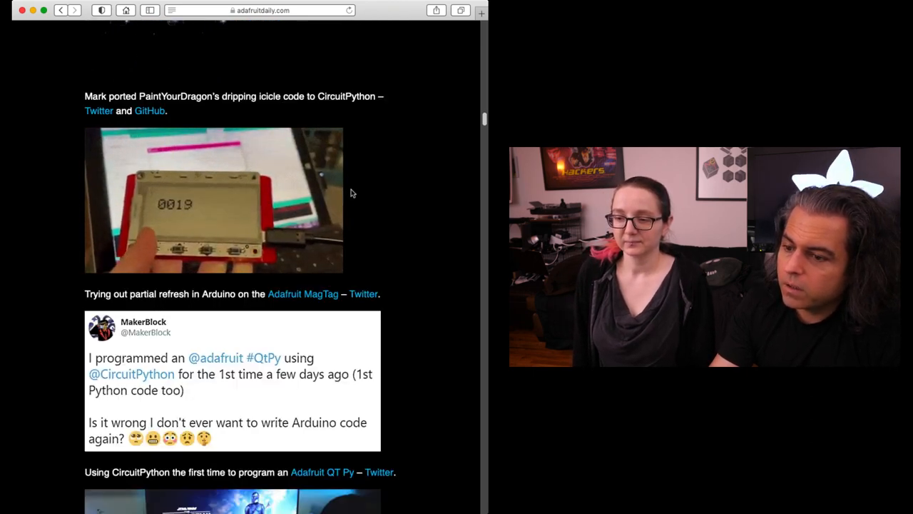
scroll(down, 3)
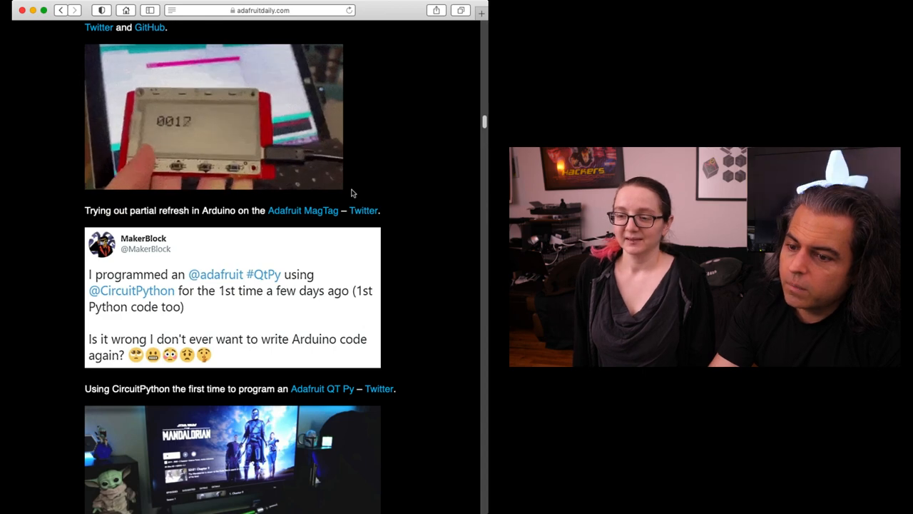
scroll(down, 3)
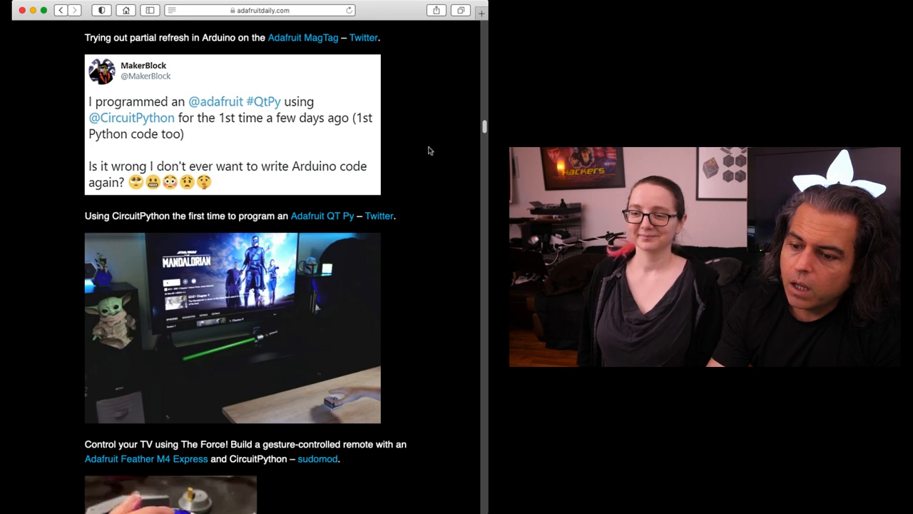
scroll(down, 3)
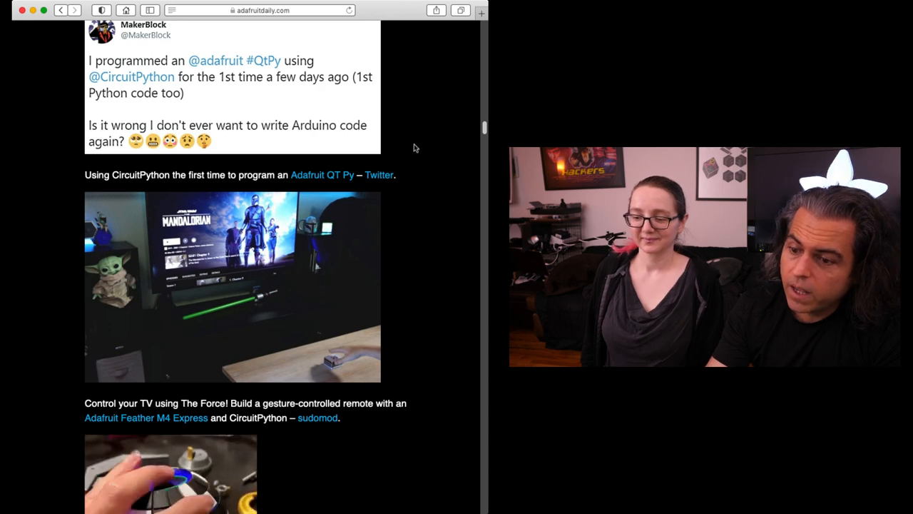
scroll(down, 3)
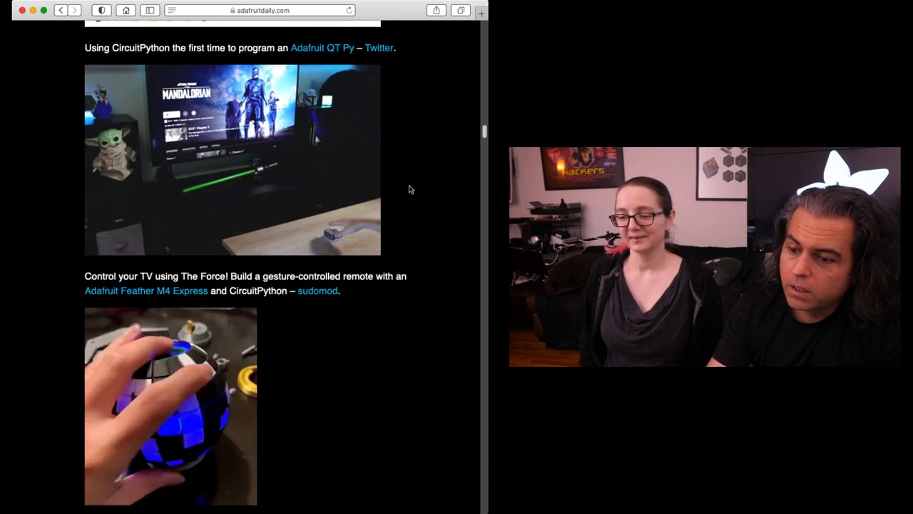
scroll(down, 3)
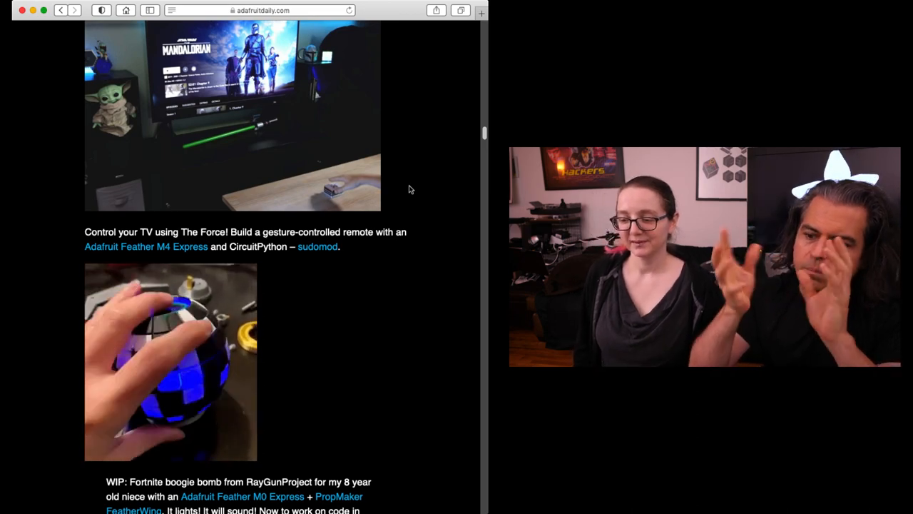
scroll(down, 3)
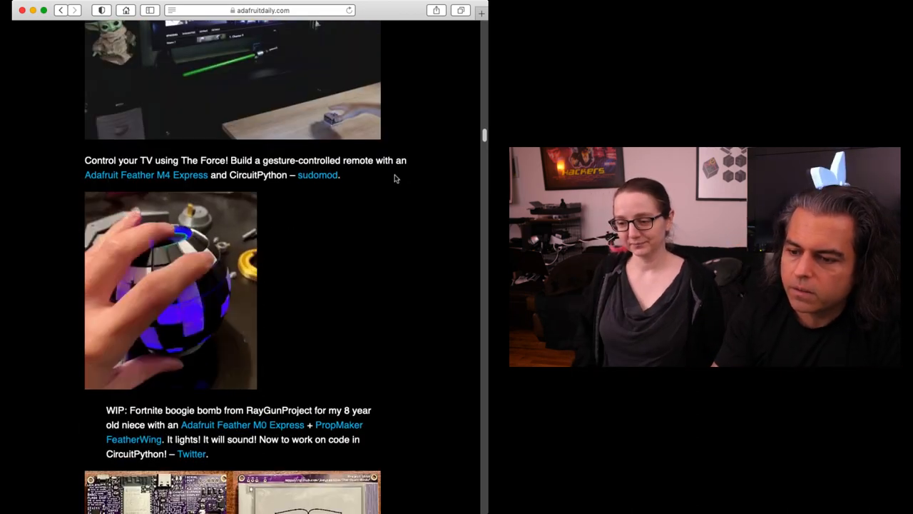
scroll(down, 3)
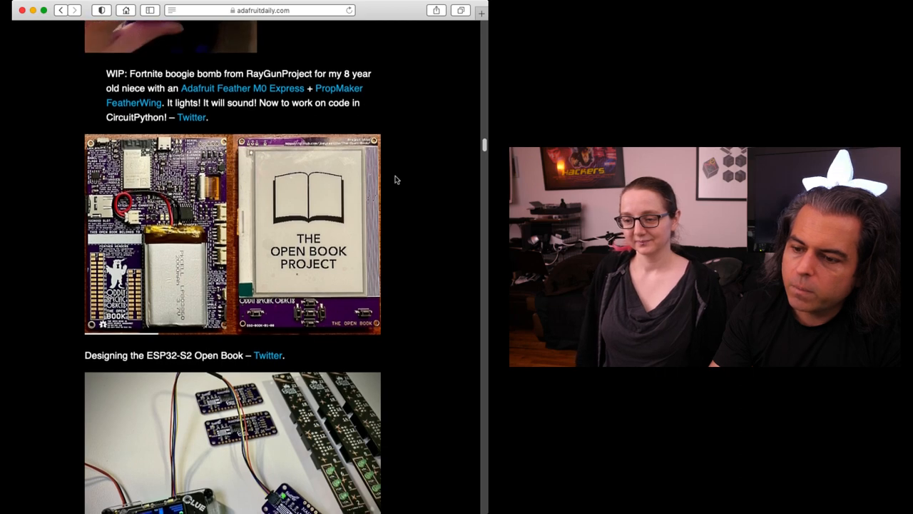
scroll(down, 3)
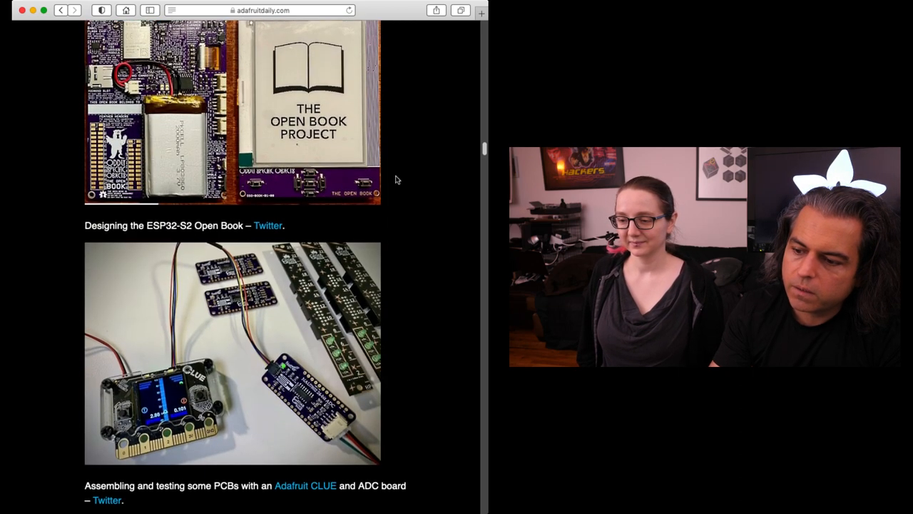
scroll(down, 3)
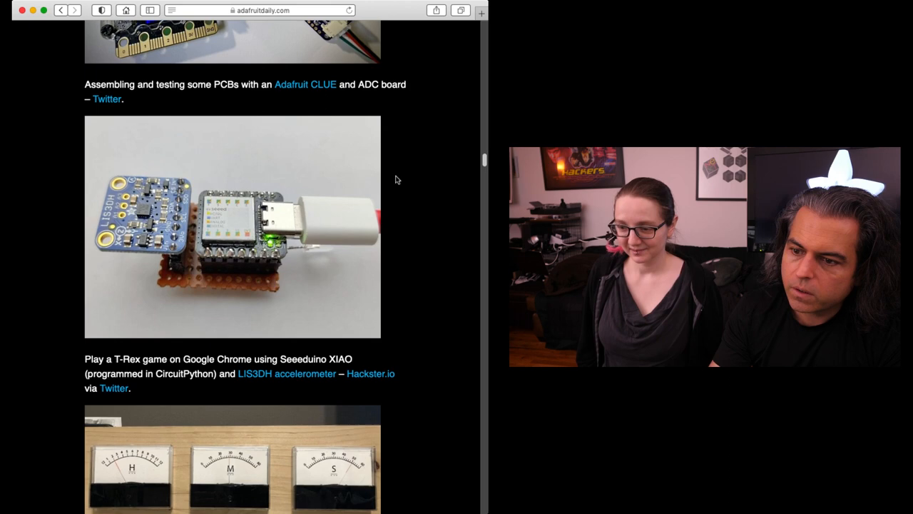
scroll(down, 3)
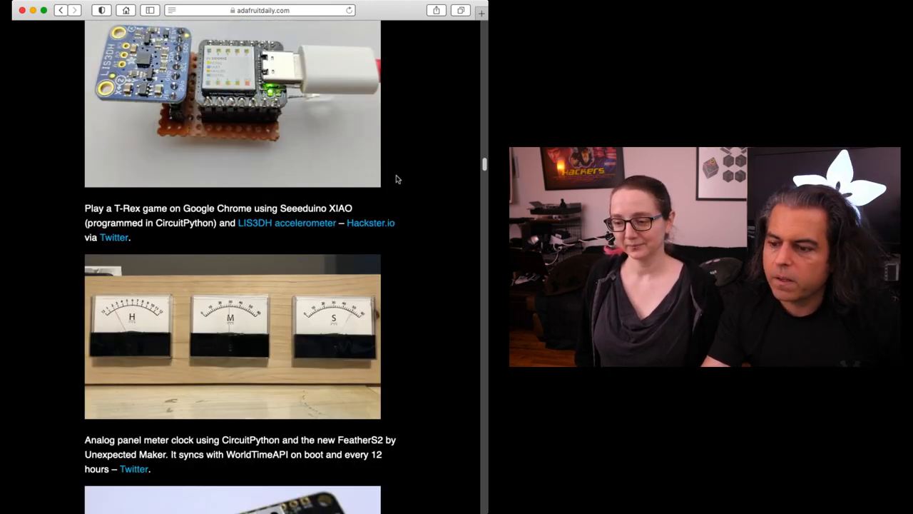
scroll(down, 3)
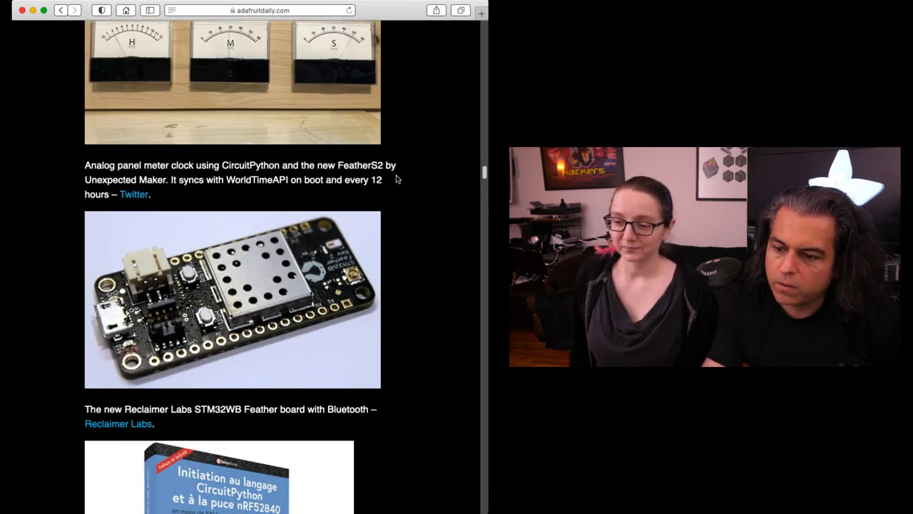
scroll(down, 3)
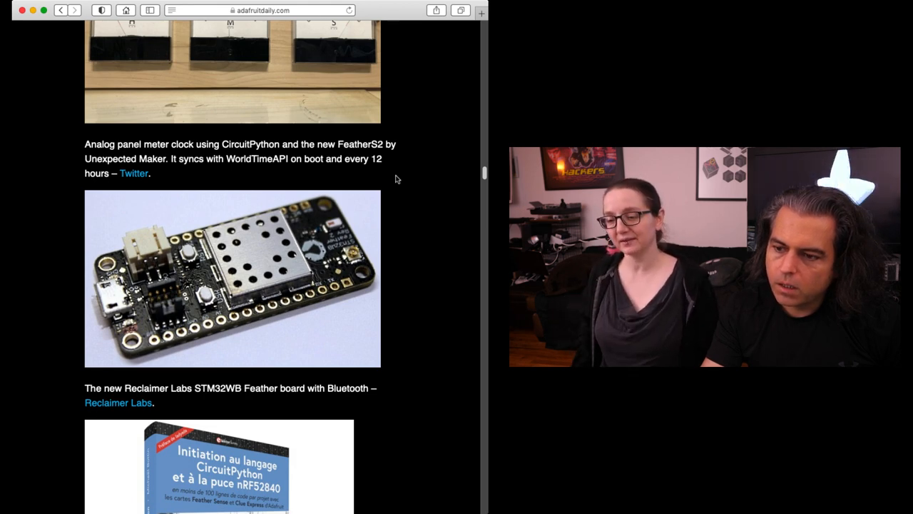
scroll(down, 3)
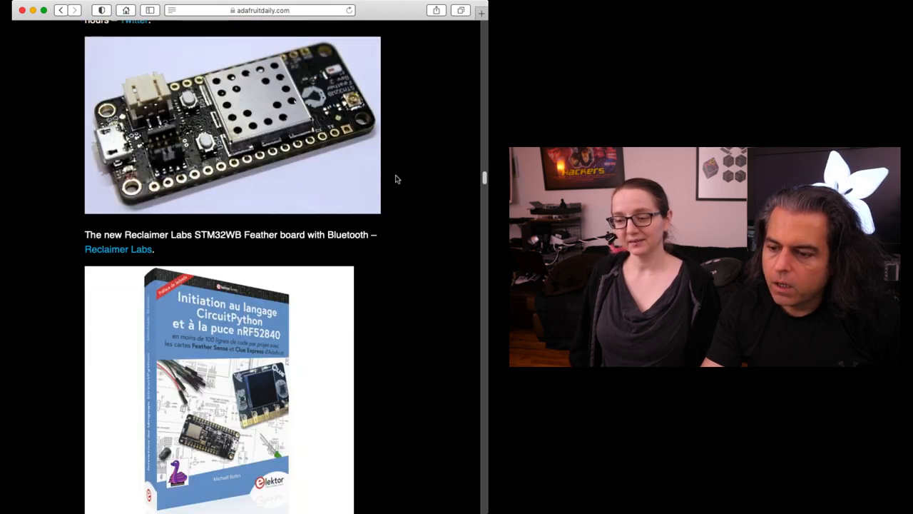
scroll(down, 3)
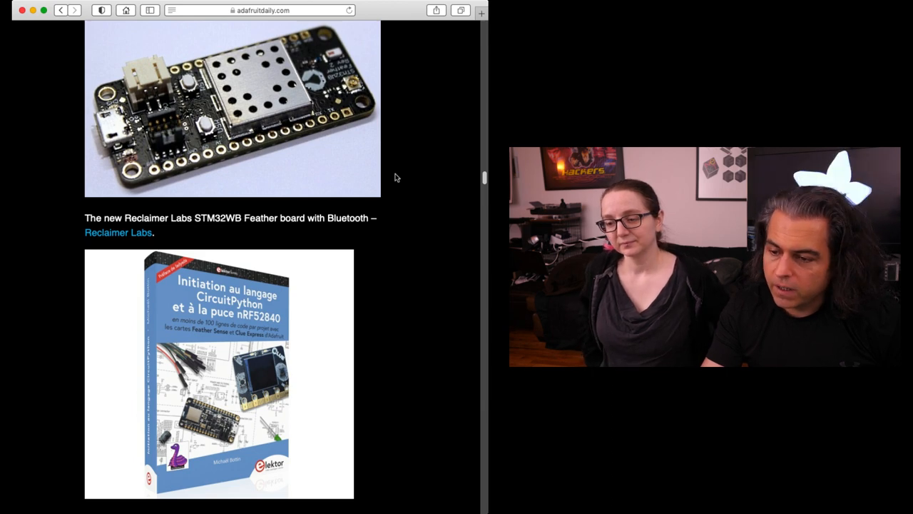
scroll(down, 3)
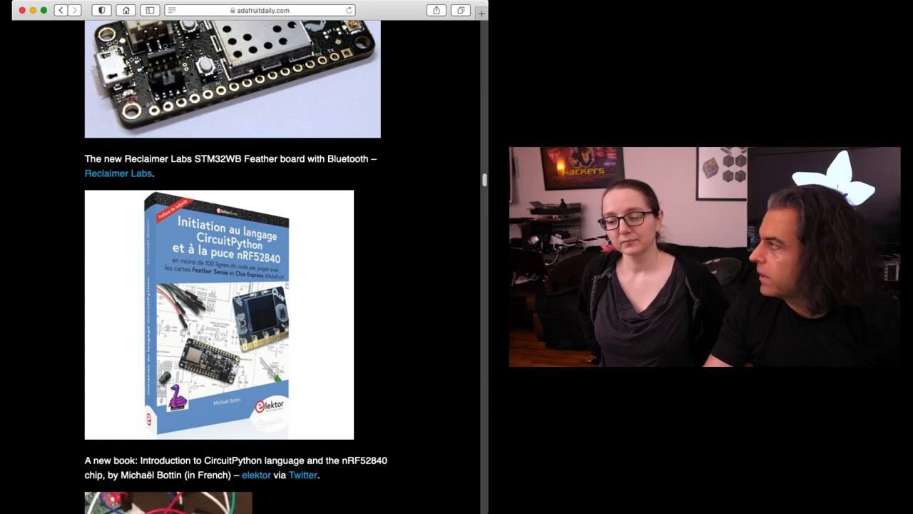
mouse_move(394, 177)
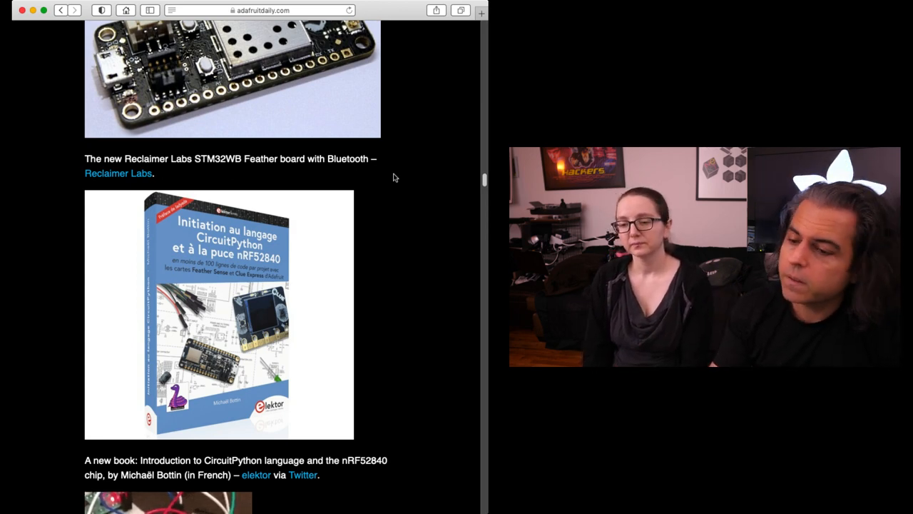
mouse_move(424, 177)
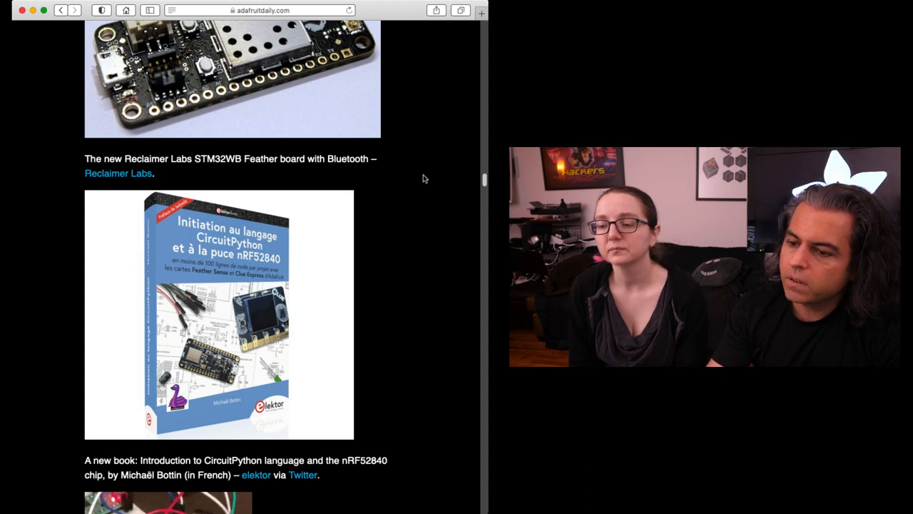
scroll(down, 3)
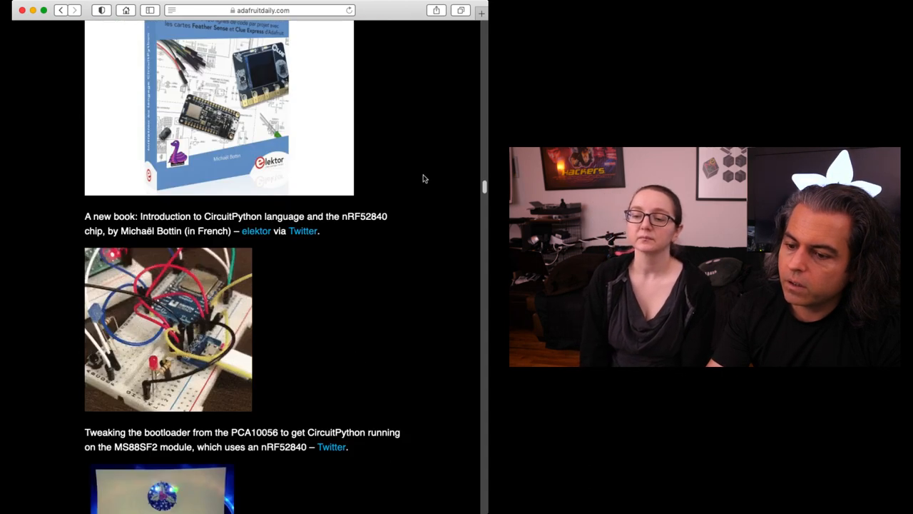
scroll(down, 3)
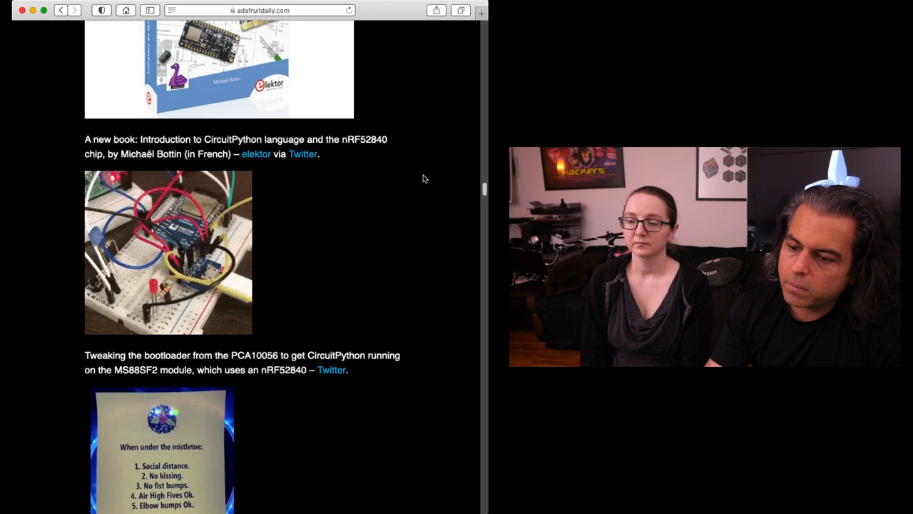
scroll(down, 3)
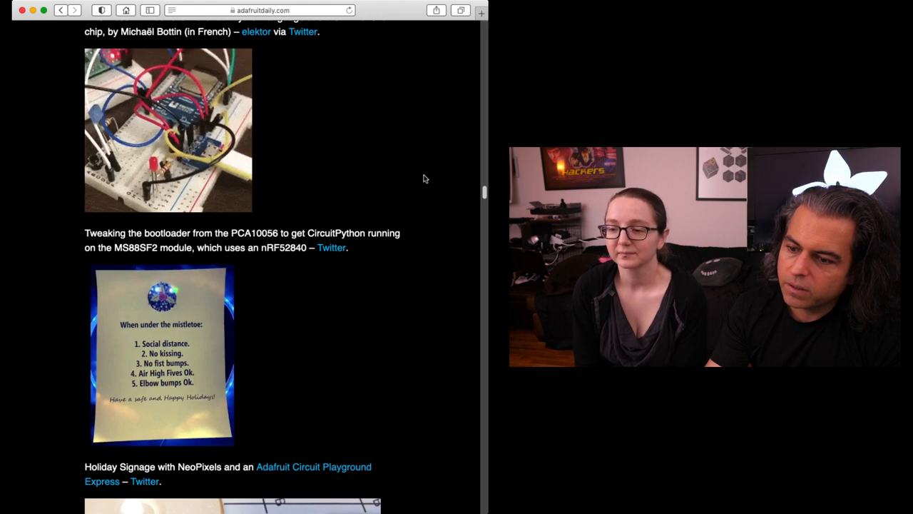
scroll(down, 3)
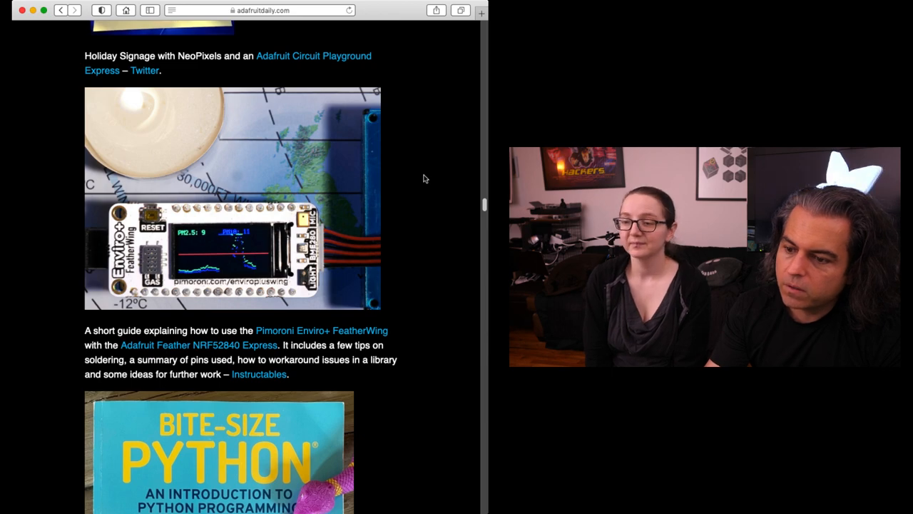
scroll(down, 3)
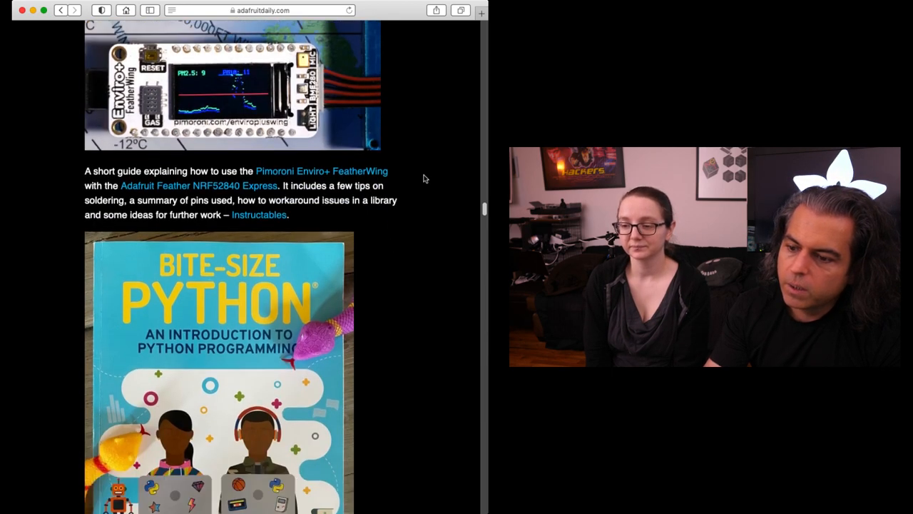
scroll(down, 3)
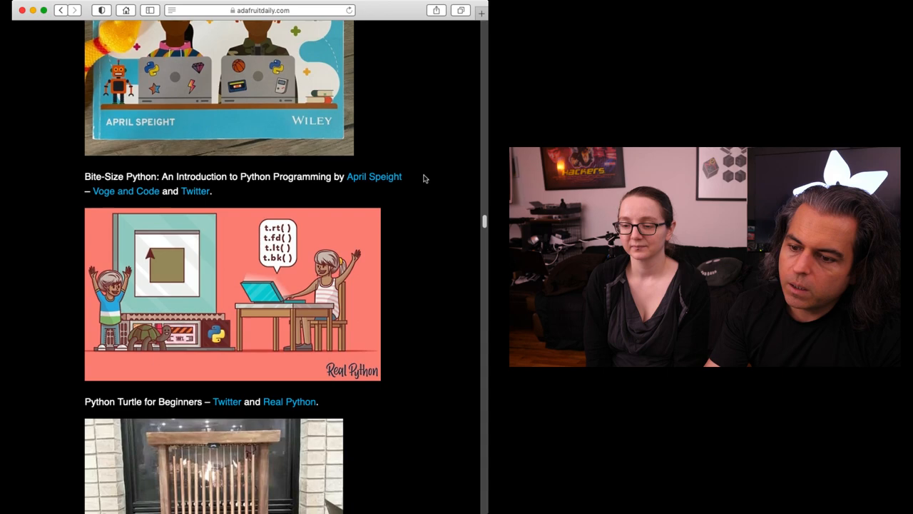
scroll(down, 3)
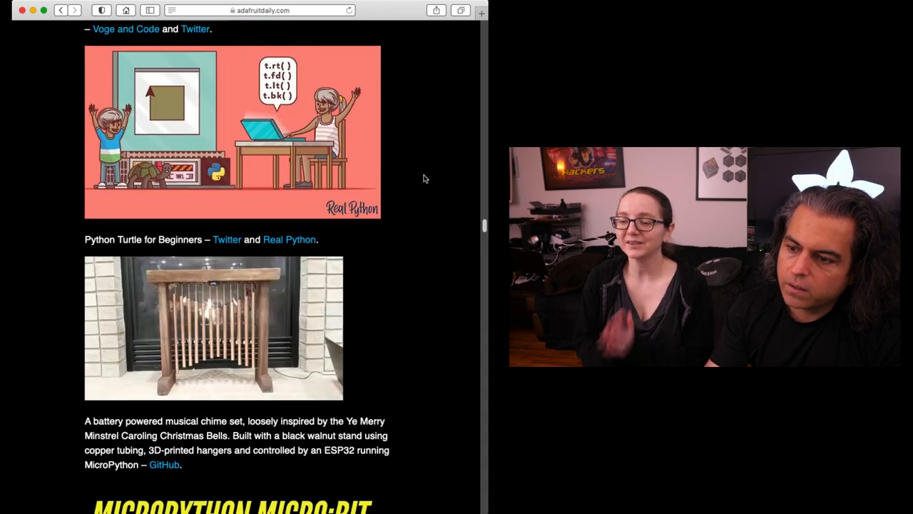
scroll(down, 3)
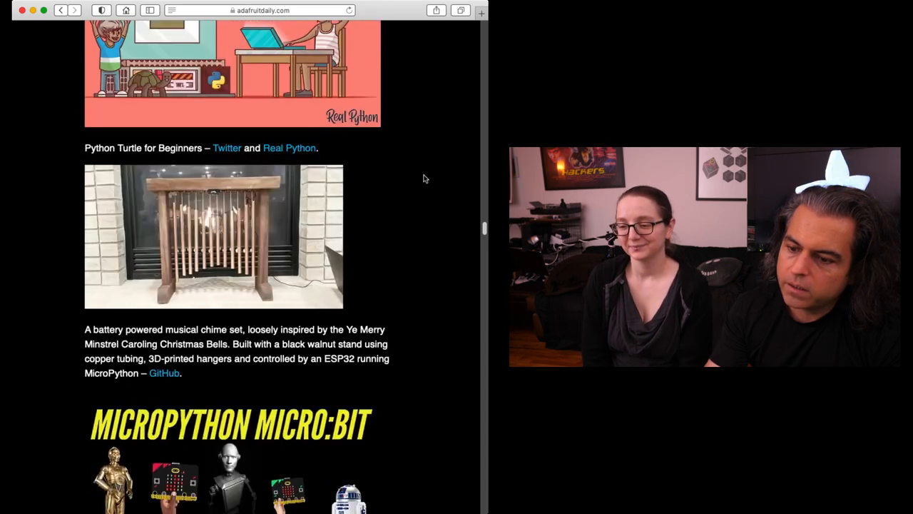
scroll(down, 3)
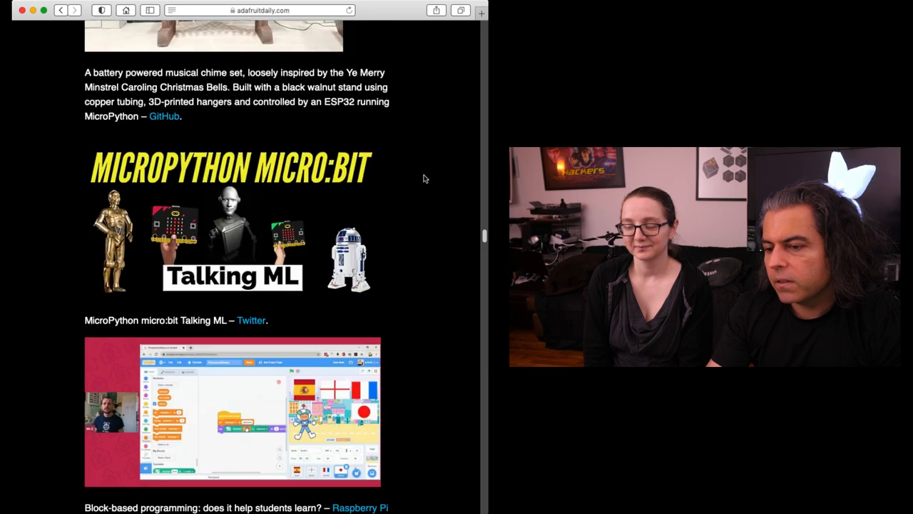
scroll(up, 3)
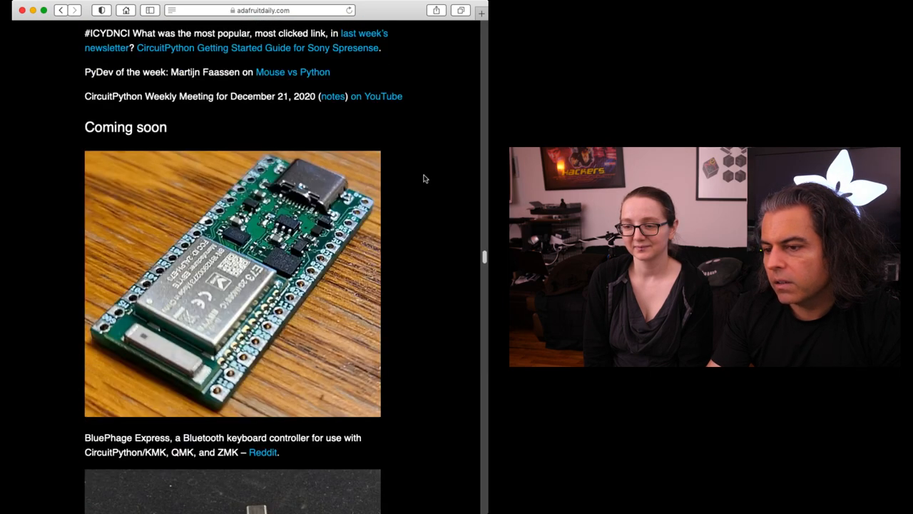
scroll(down, 3)
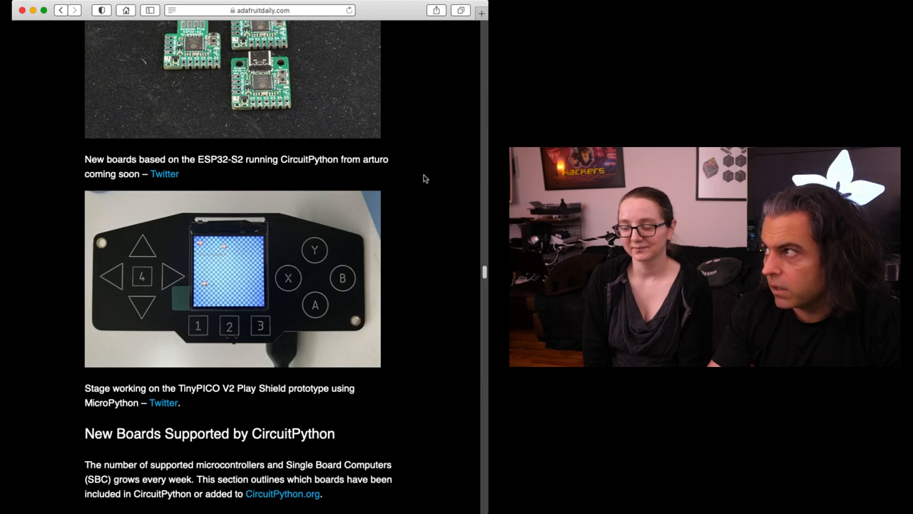
scroll(down, 3)
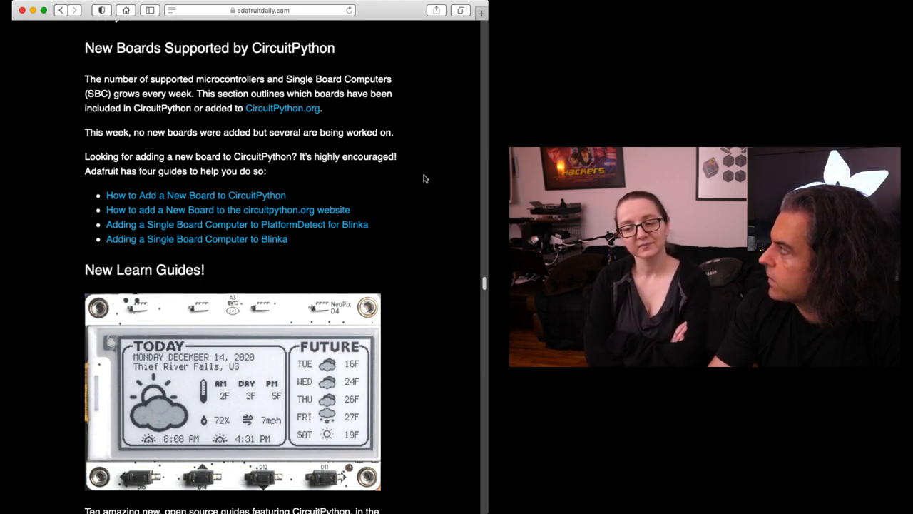
scroll(down, 3)
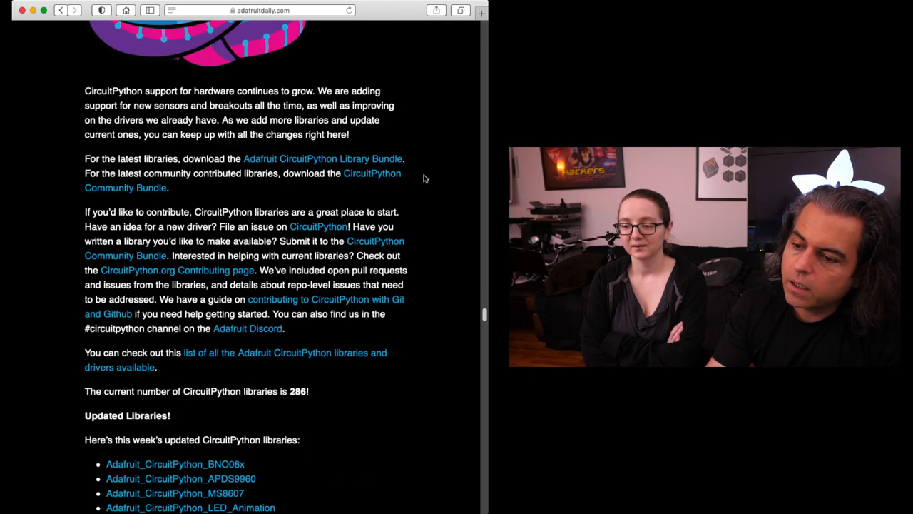
scroll(down, 3)
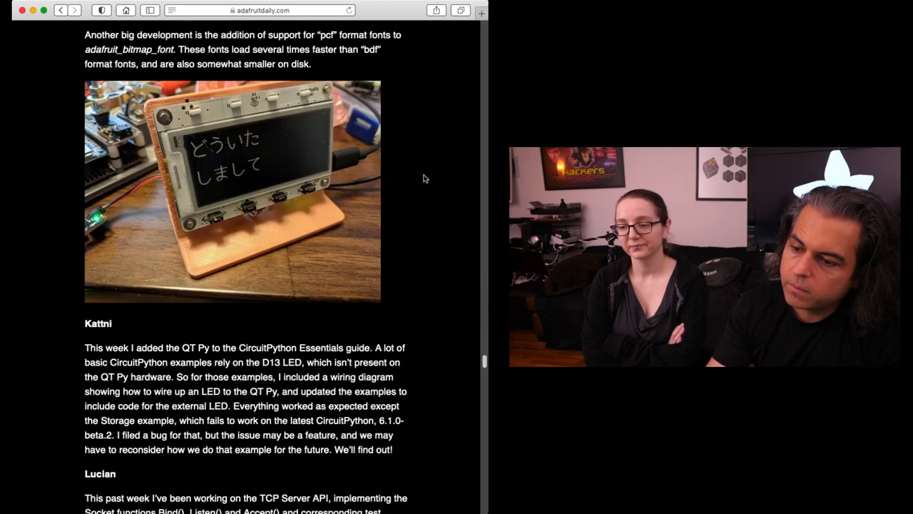
scroll(down, 3)
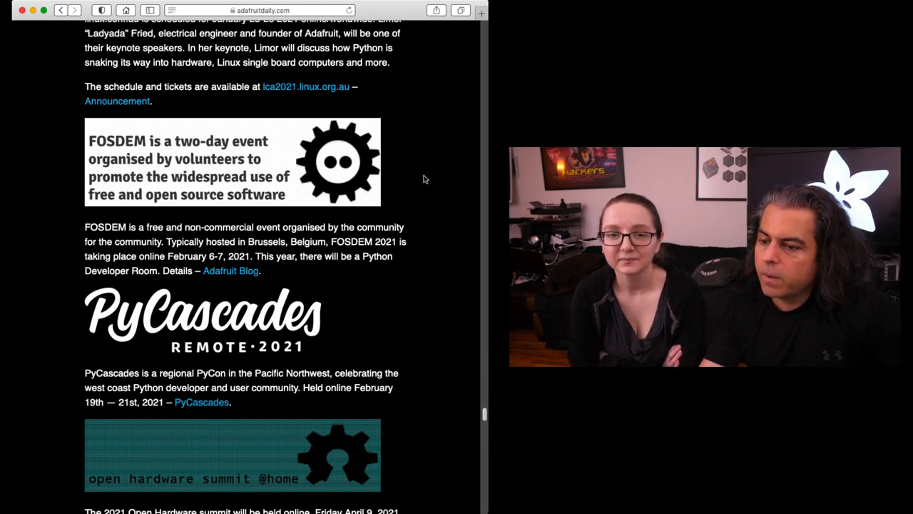
scroll(up, 3)
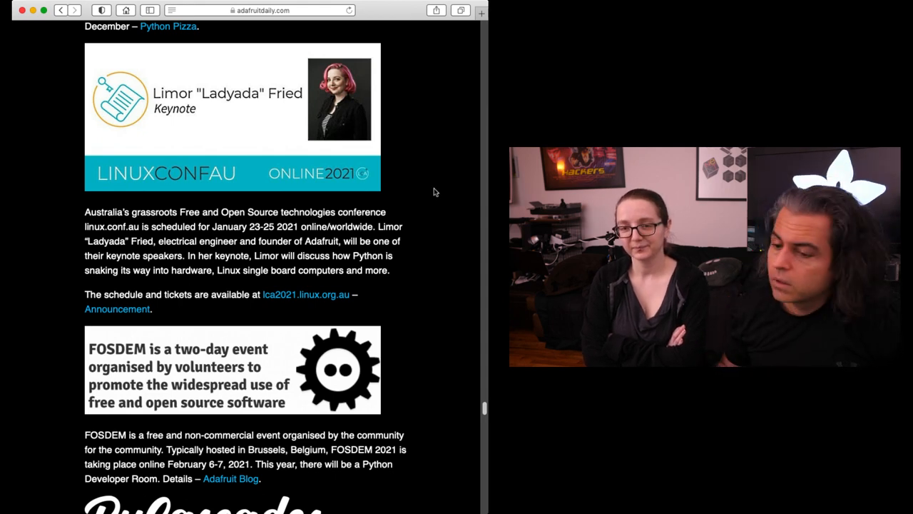
scroll(down, 3)
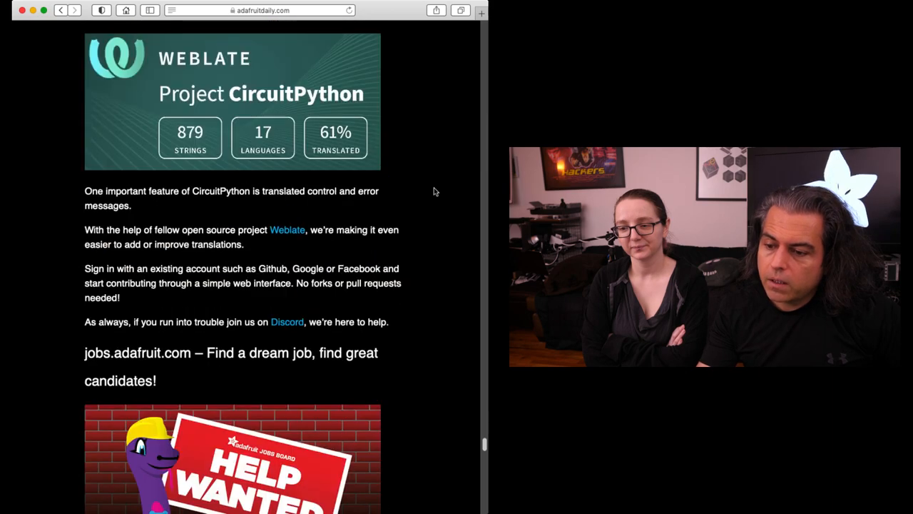
scroll(down, 3)
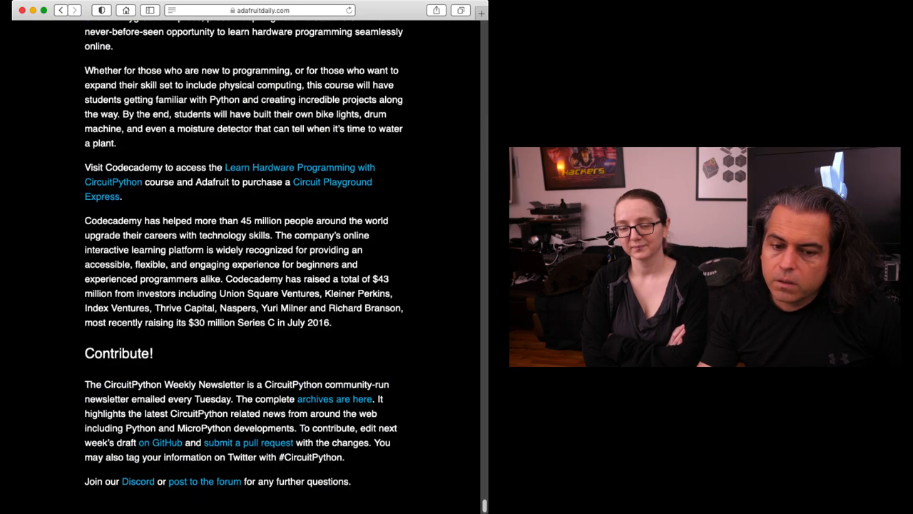